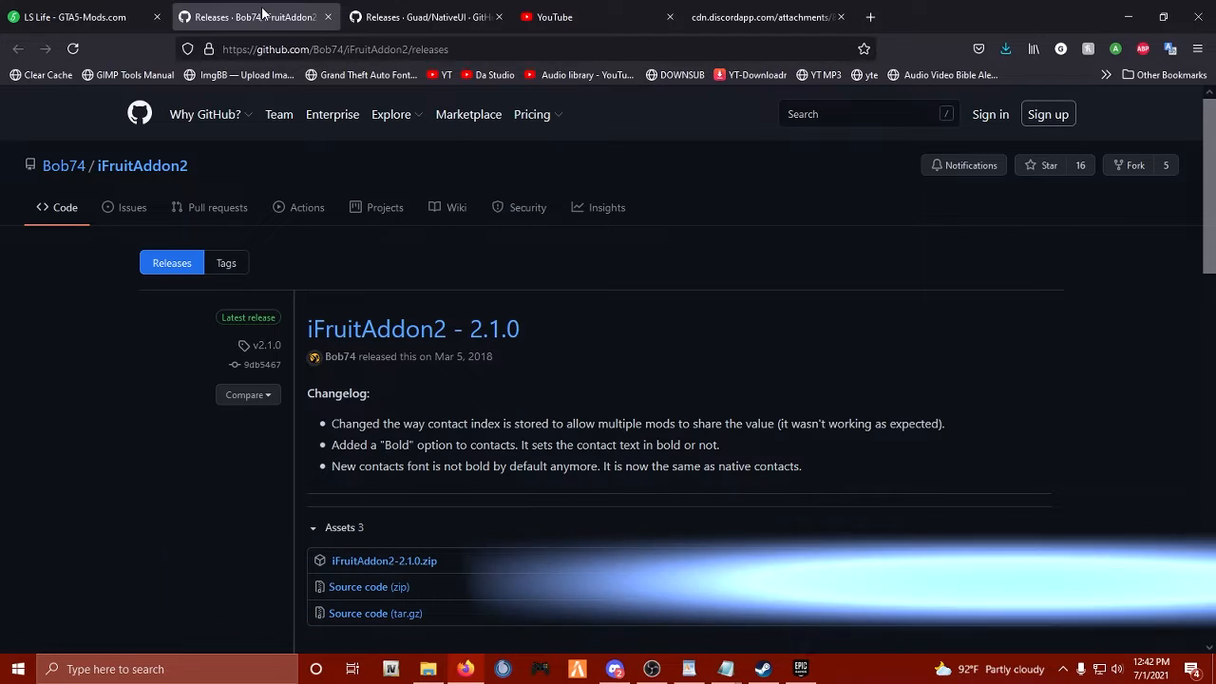
Download iFruitAddon2-2.1.0.zip from the release's Assets list.
{"action": "scroll", "scroll_direction": "down", "scroll_amount": 3}
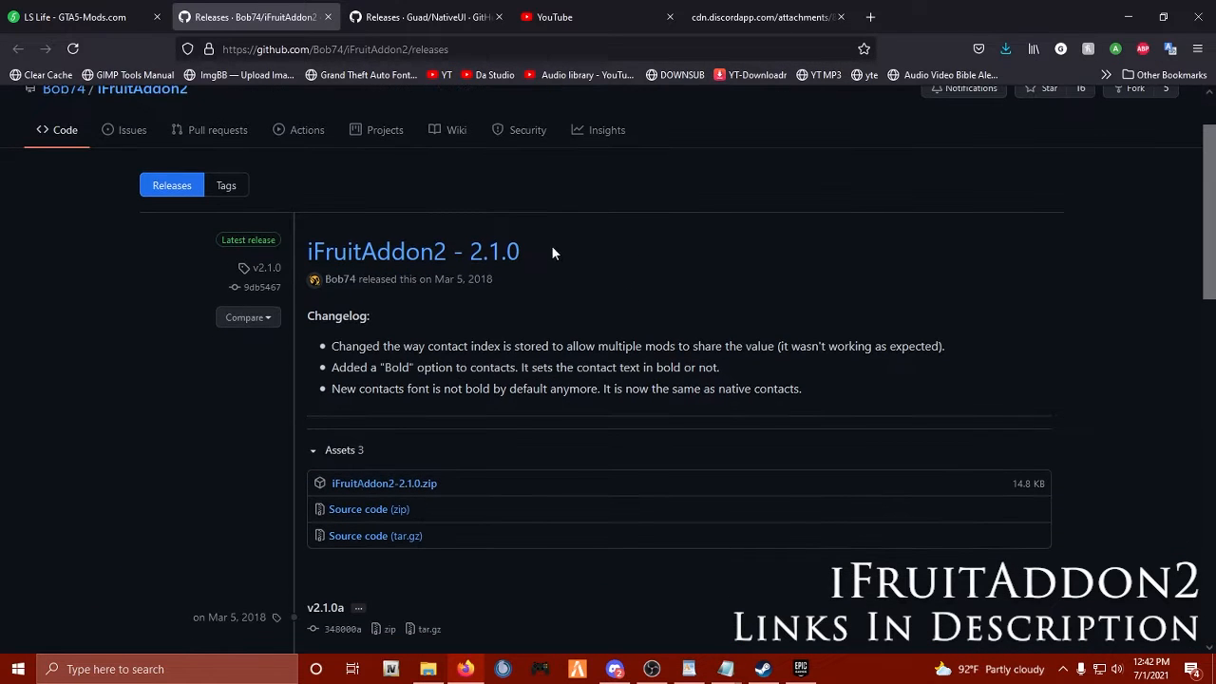
{"action": "mouse_move", "coordinate": [424, 494]}
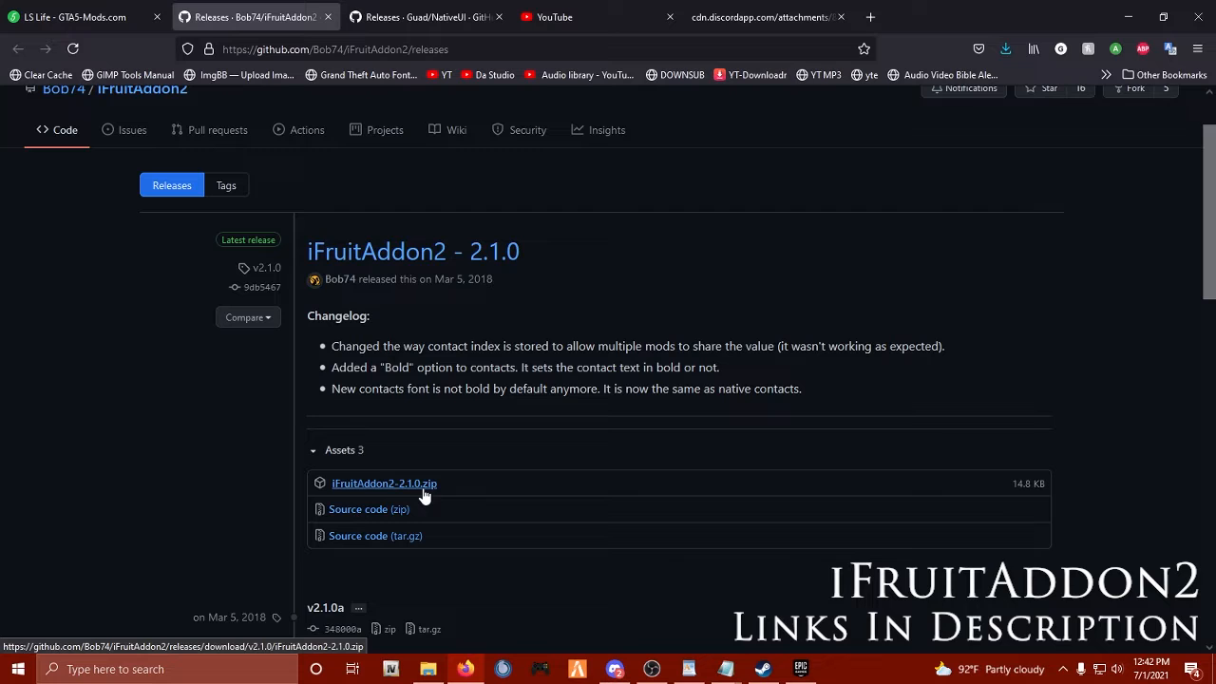
{"action": "left_click", "coordinate": [383, 483]}
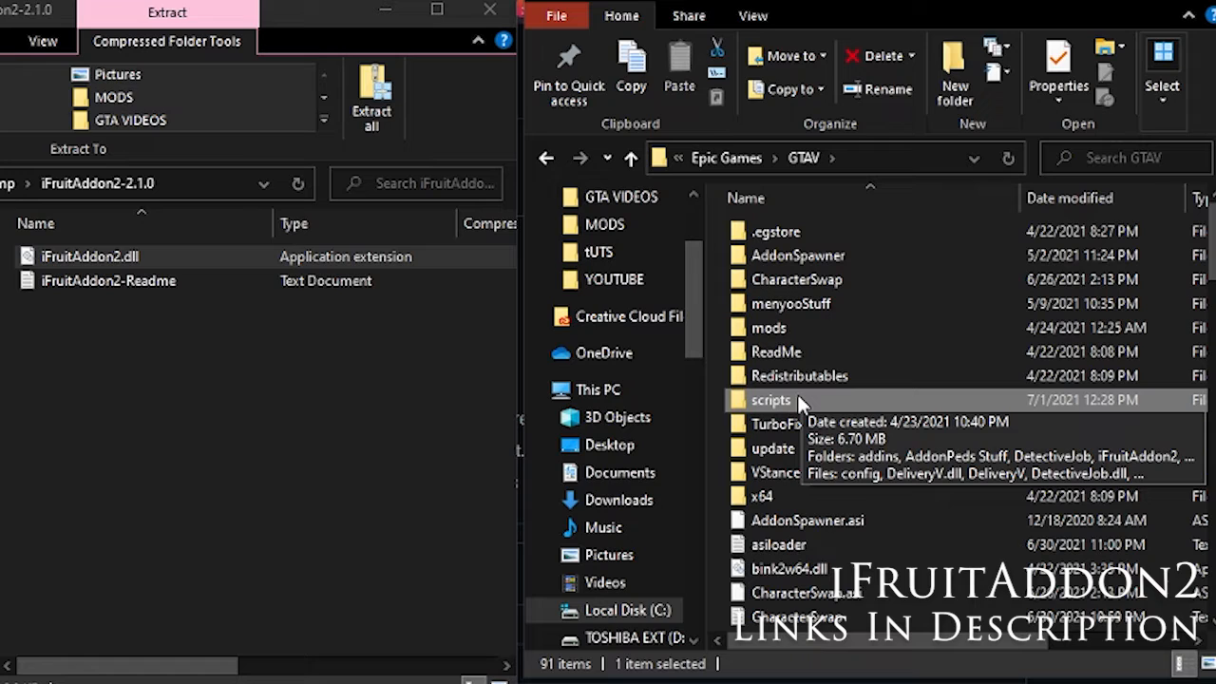
Move iFruitAddon2.dll from the zip into the GTAV scripts folder.
{"action": "double_click", "coordinate": [768, 399]}
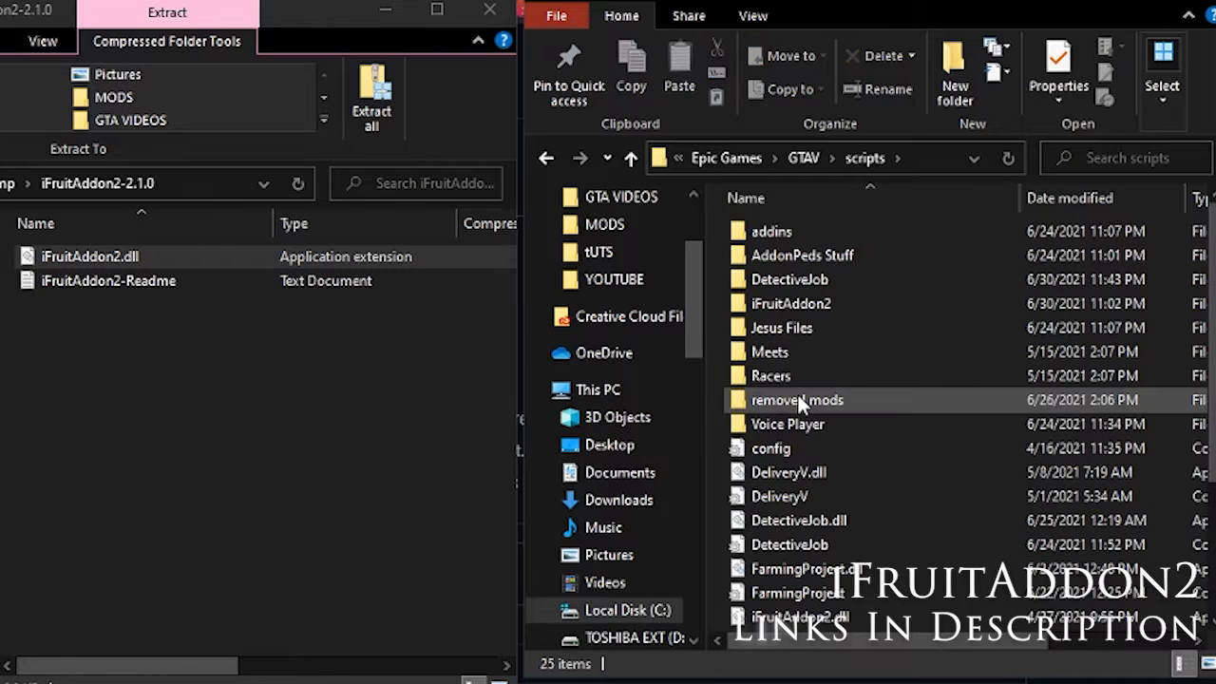
{"action": "left_click", "coordinate": [89, 257]}
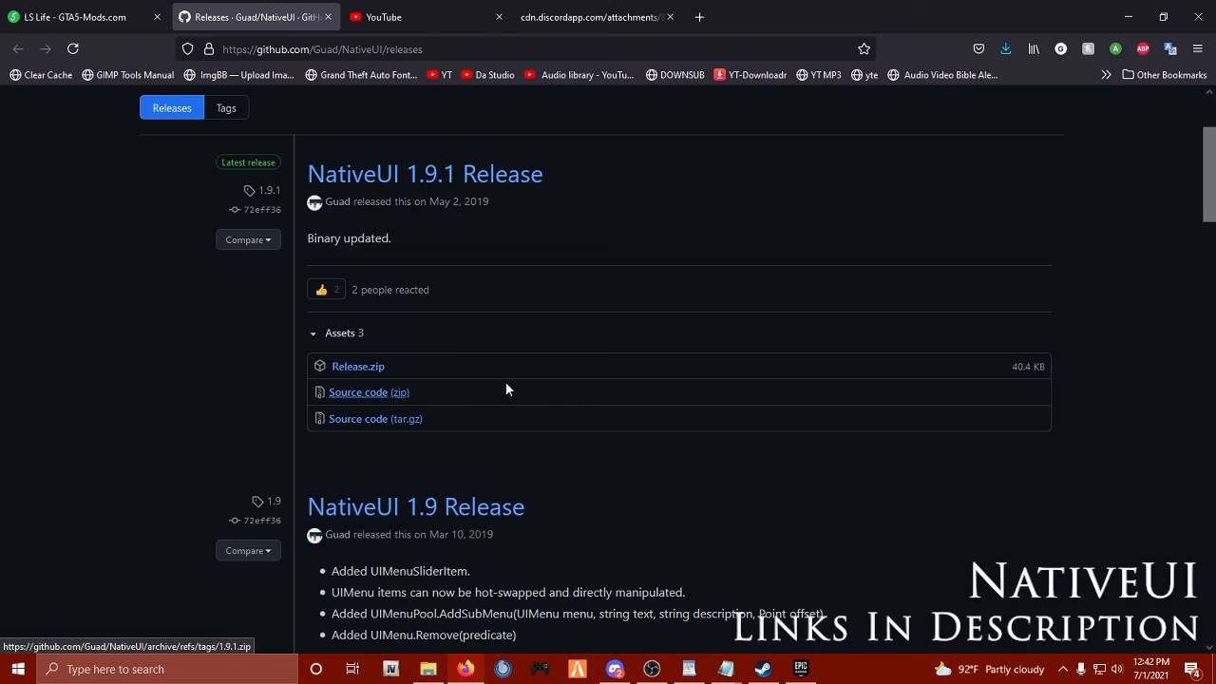
Download NativeUI 1.9.1 Release.zip and view NativeUI.dll in Windows Explorer.
{"action": "left_click", "coordinate": [358, 365]}
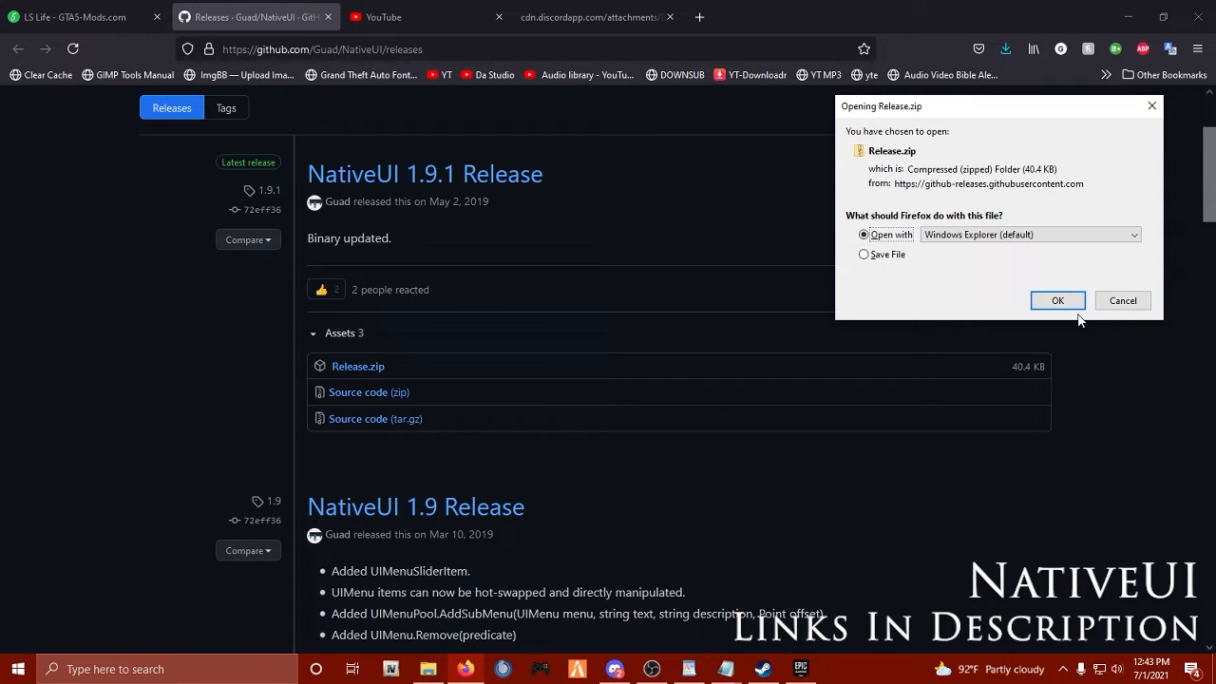
{"action": "left_click", "coordinate": [1056, 300]}
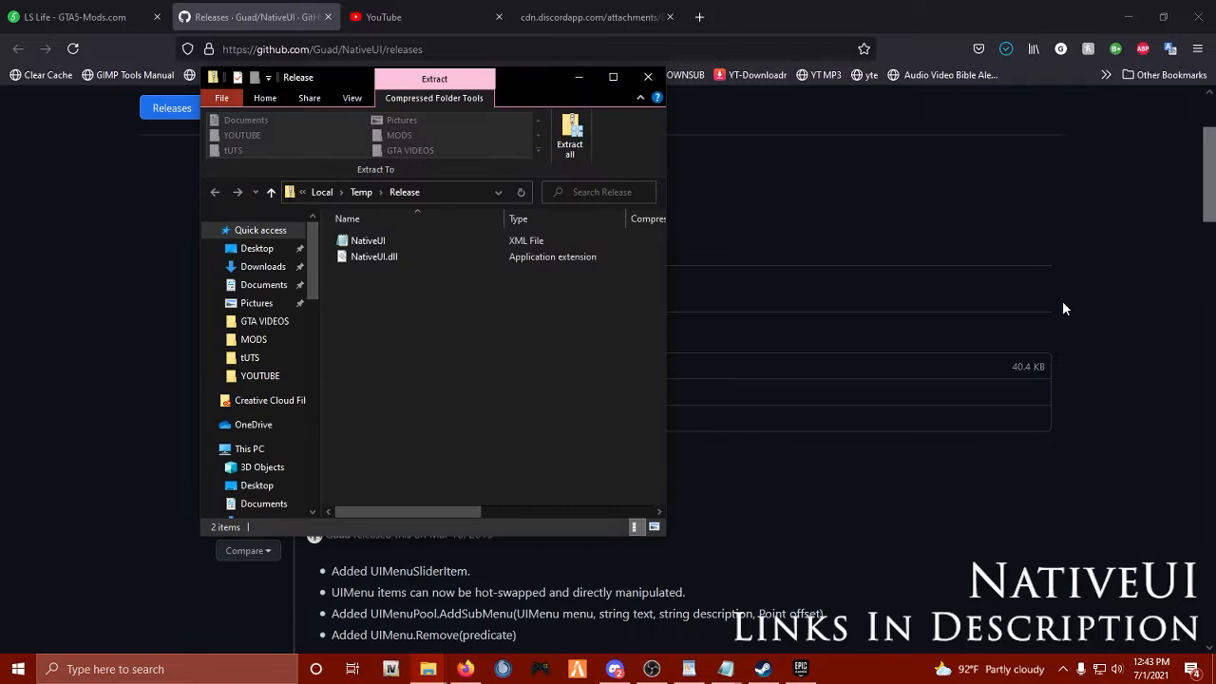
{"action": "left_click", "coordinate": [373, 256]}
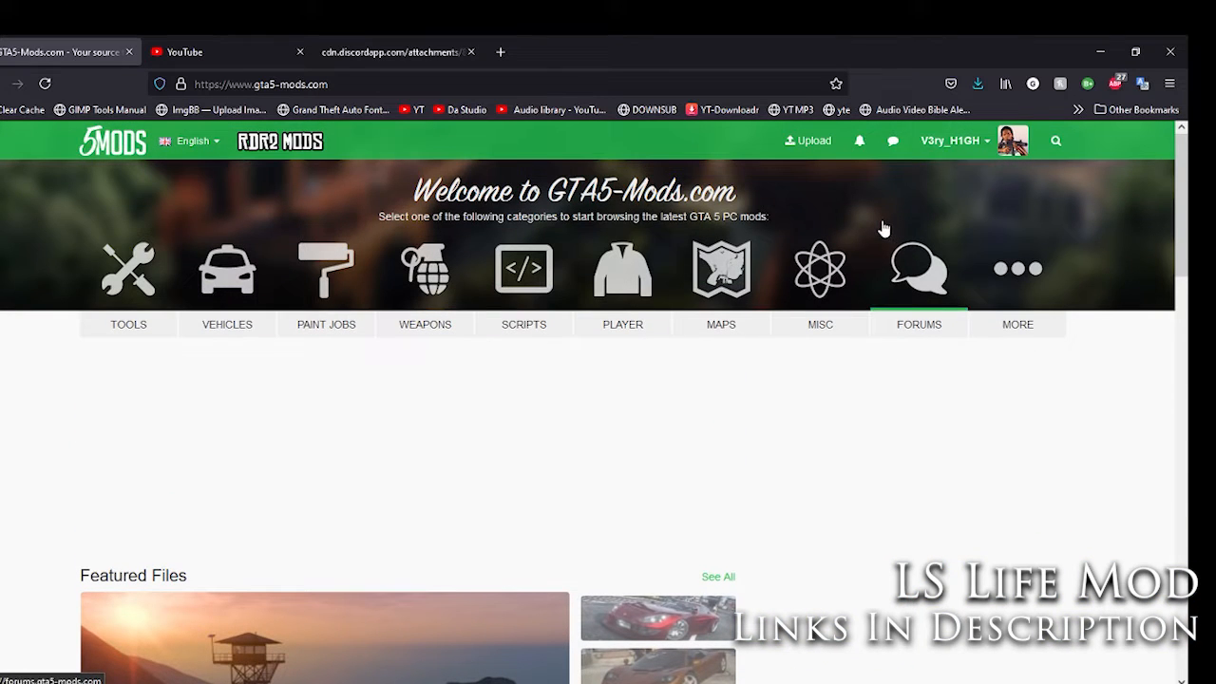
Search GTA5-Mods.com for 'LS Life'.
{"action": "left_click", "coordinate": [1056, 140]}
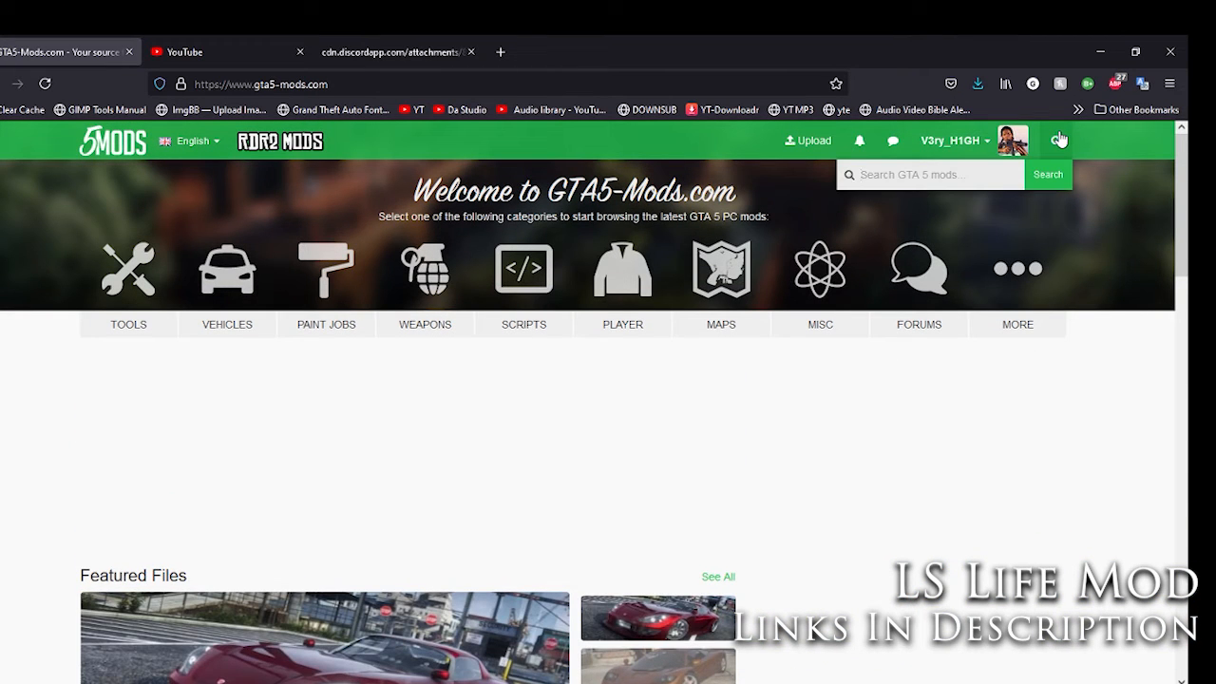
{"action": "type", "text": "LS Life"}
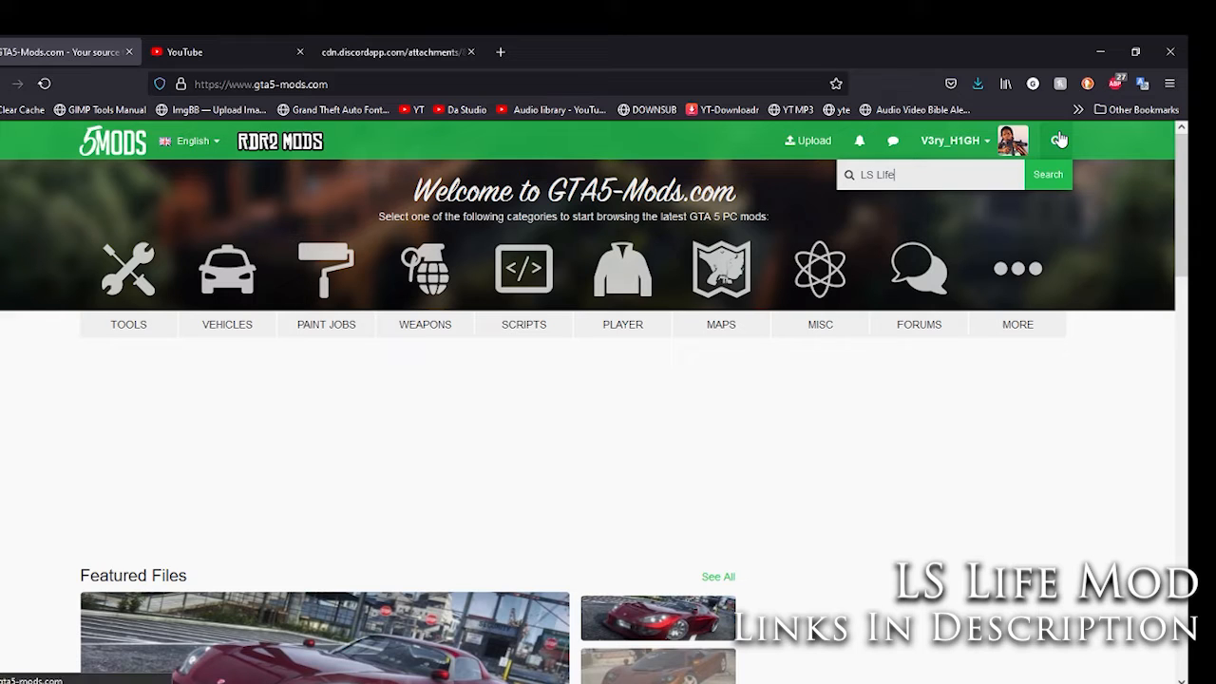
{"action": "left_click", "coordinate": [1048, 175]}
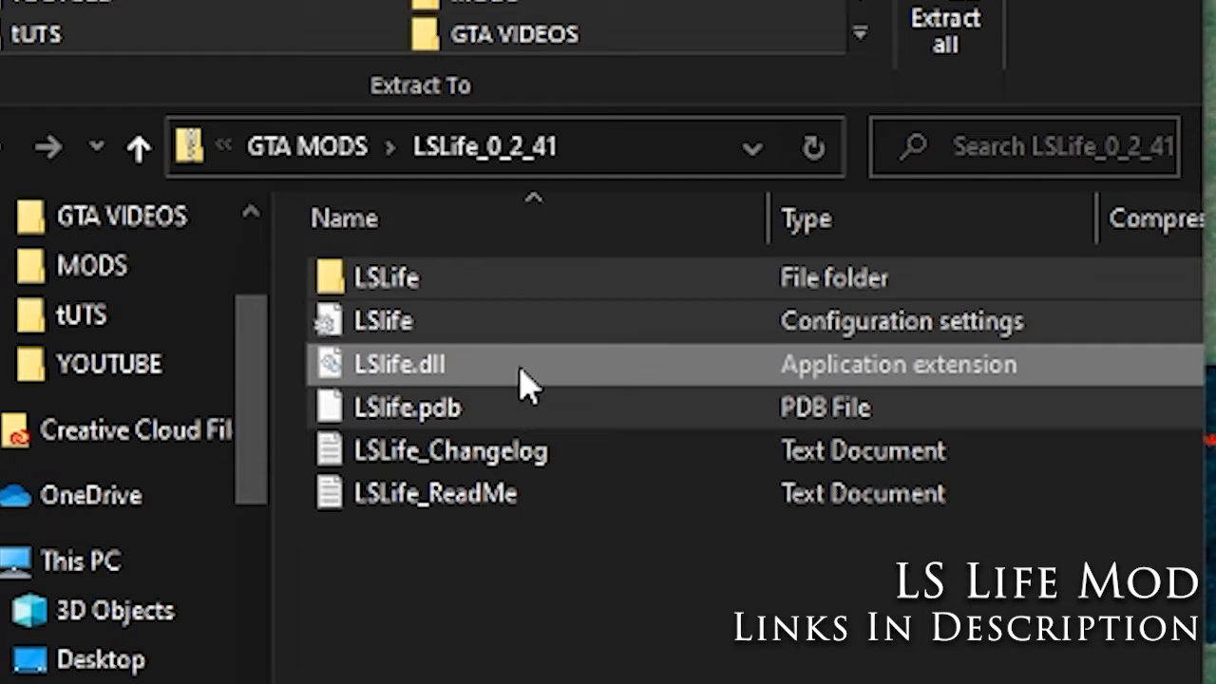
Copy the LSLife folder, LSLife.dll, LSLife.pdb and config into the scripts folder.
{"action": "left_click", "coordinate": [407, 406]}
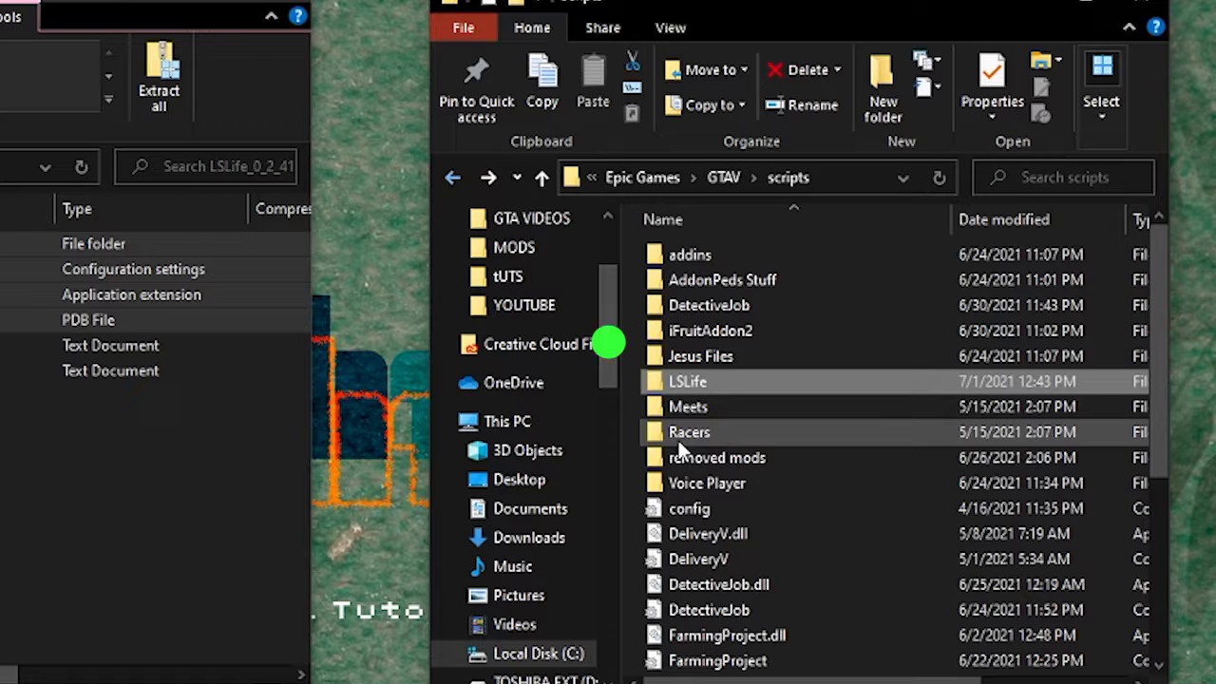
{"action": "scroll", "scroll_direction": "down", "scroll_amount": 3}
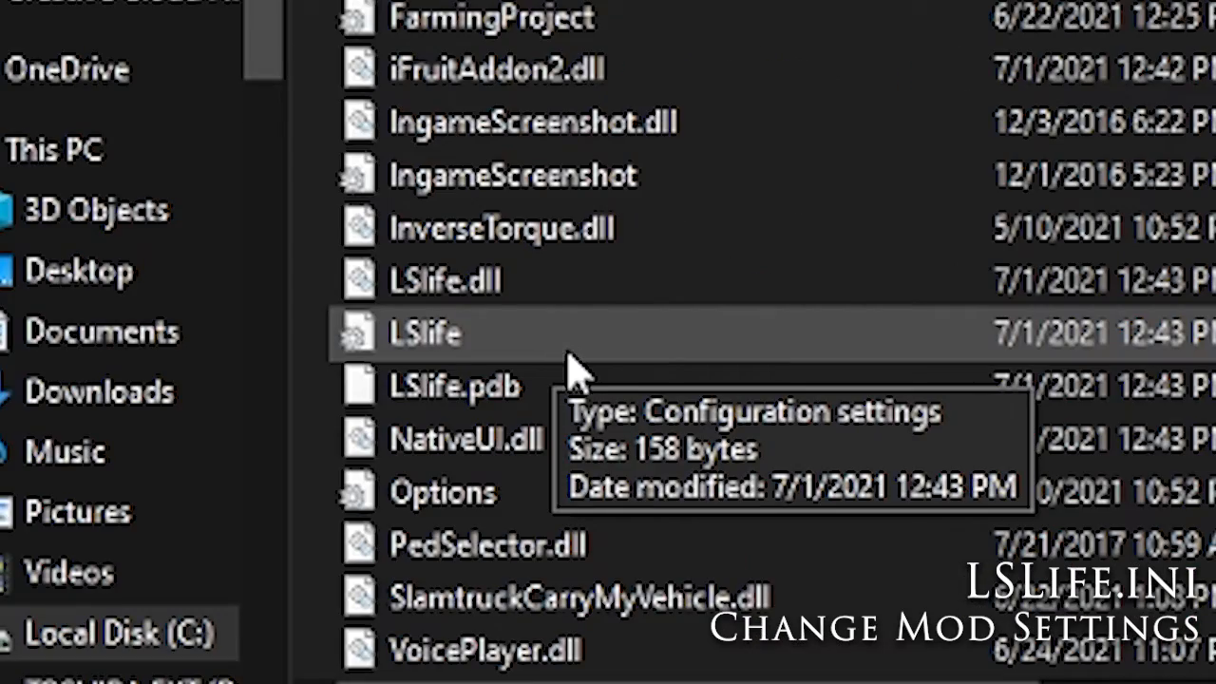
Load the LSLife configuration file from the scripts folder into Notepad.
{"action": "double_click", "coordinate": [422, 332]}
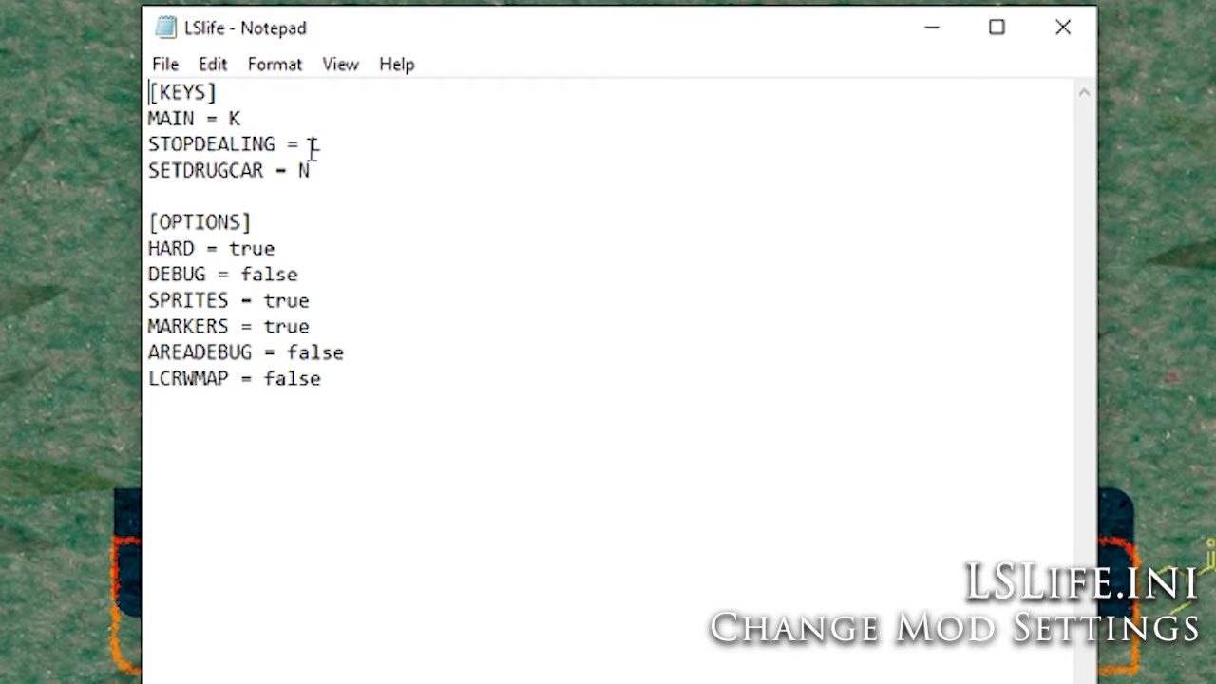
Change the STOPDEALING value in LSLife.ini to L.
{"action": "type", "text": "L"}
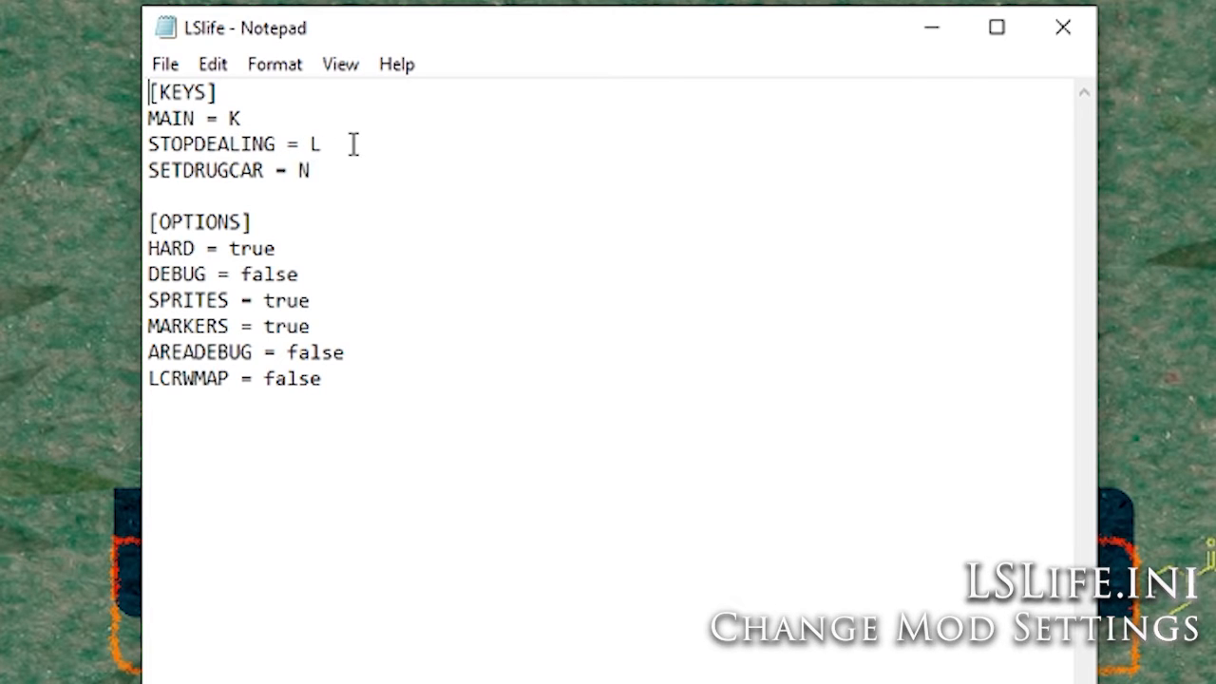